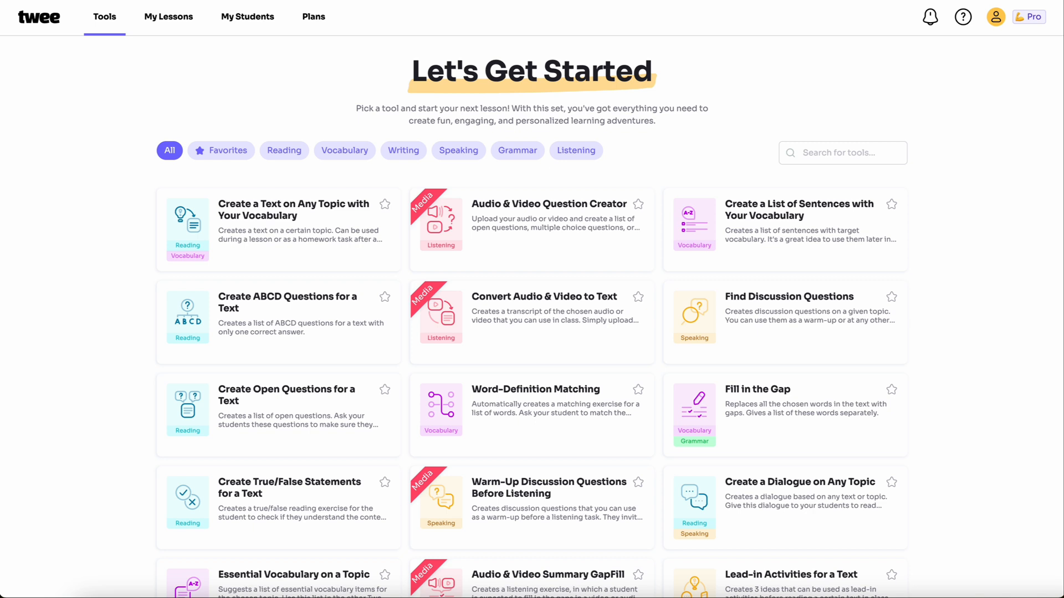
mouse_move(782, 182)
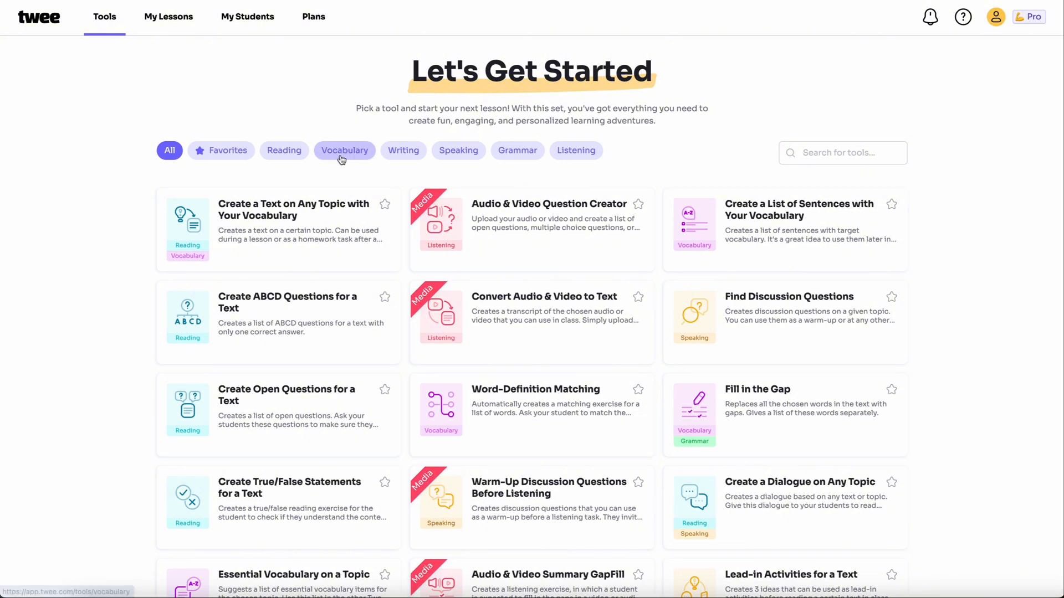
Step: Filter Twee's tools to Vocabulary and launch the Fill in the Gap tool
click(344, 150)
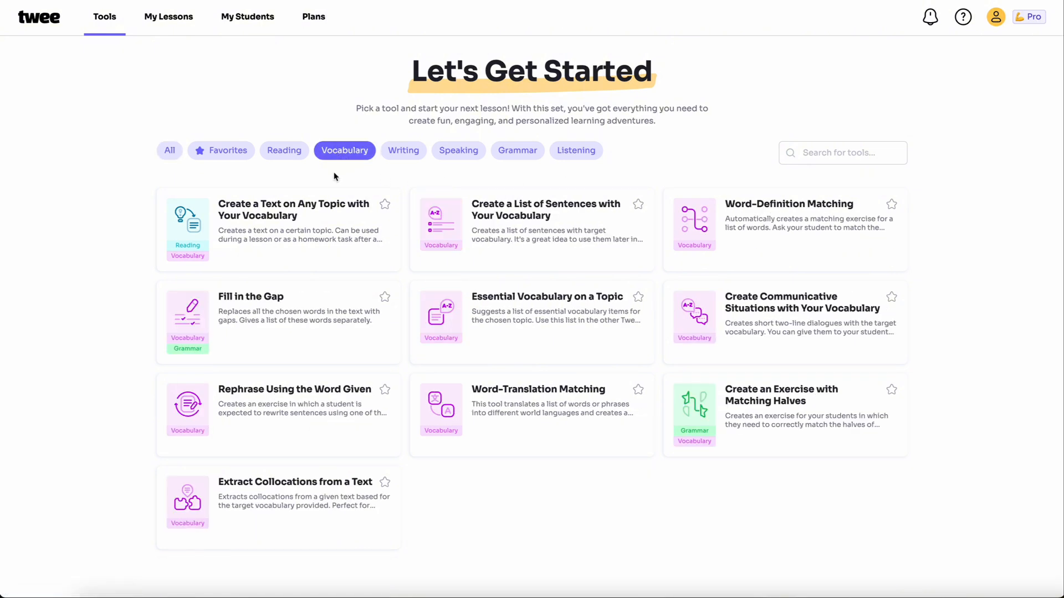
mouse_move(262, 325)
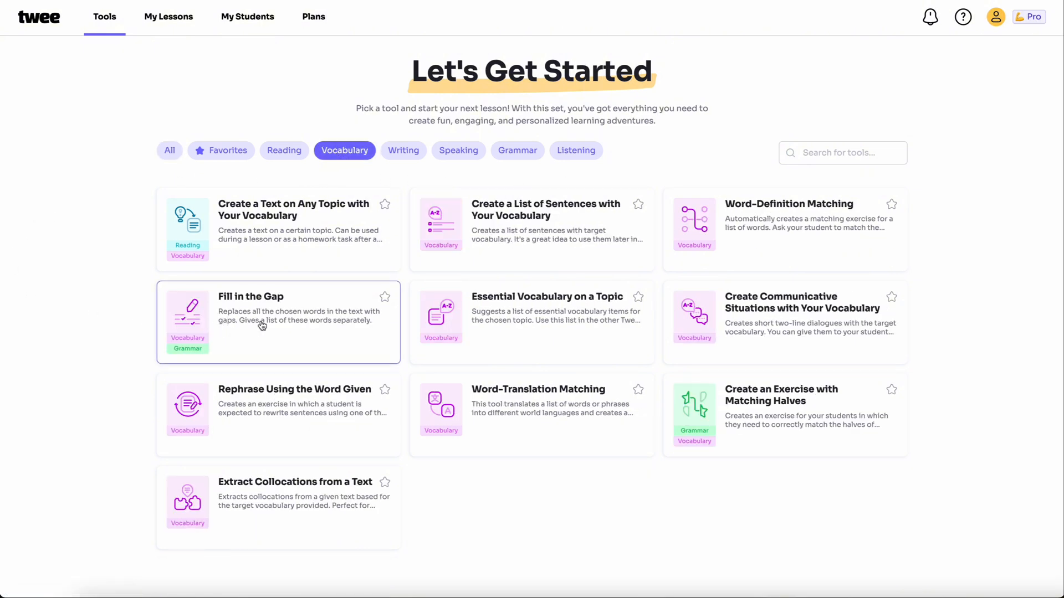
click(277, 323)
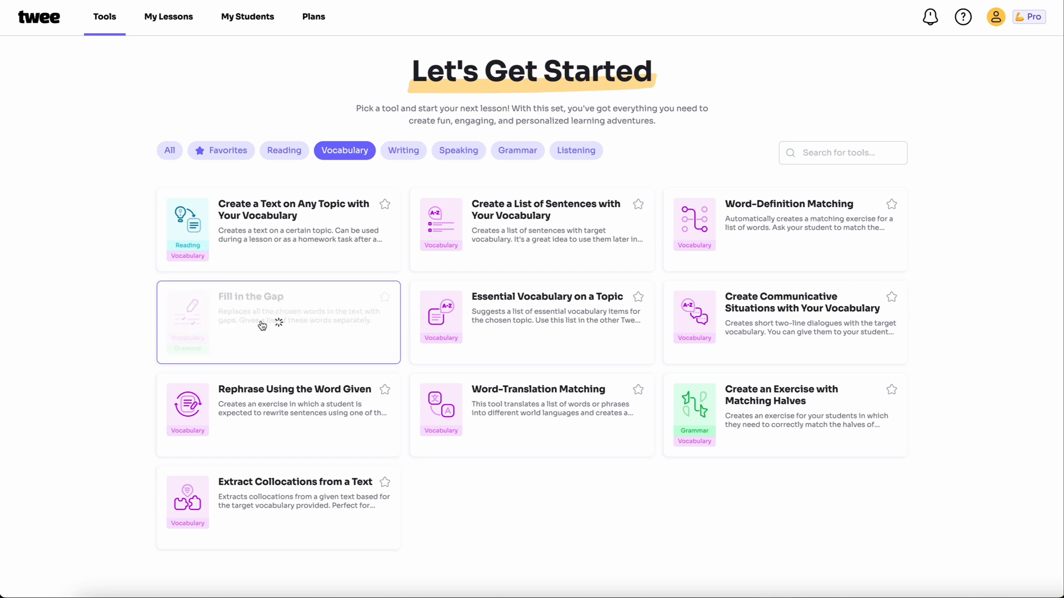
Step: Let the editor load the 282-word puppy yoga text and scroll through it
click(278, 322)
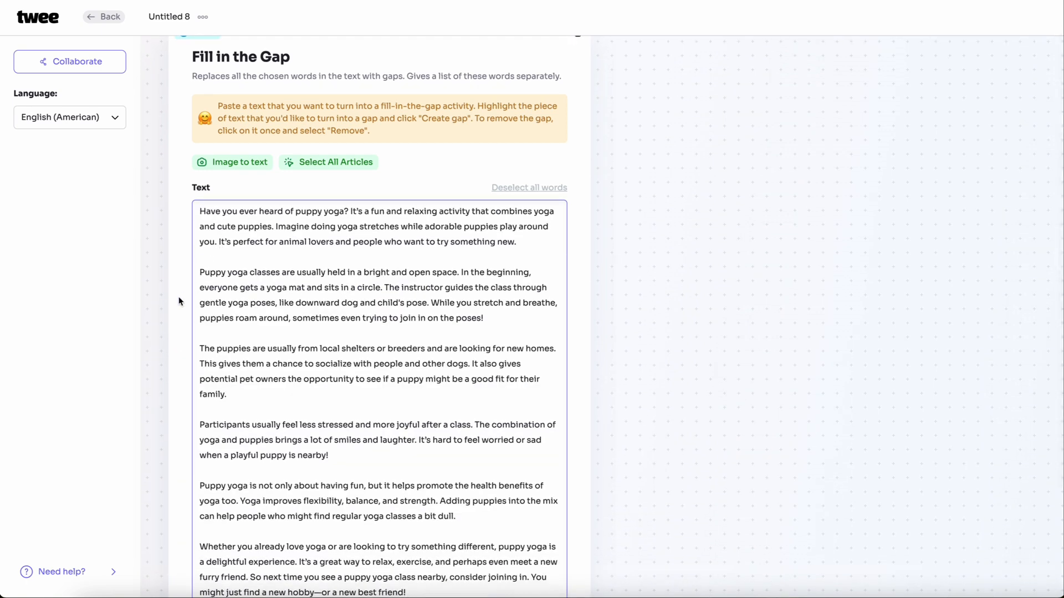
scroll(down, 3)
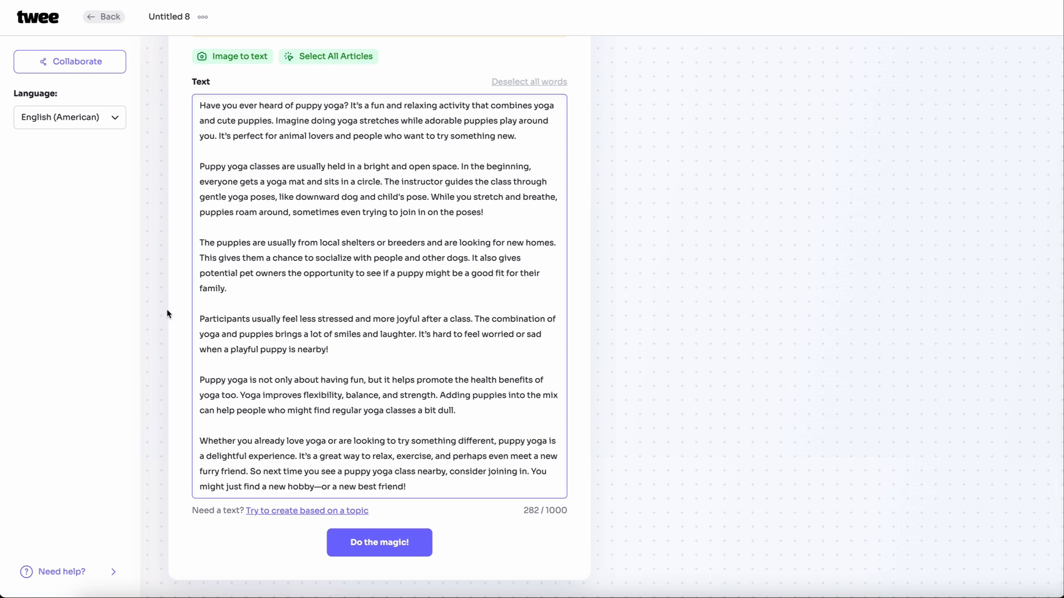
mouse_move(321, 511)
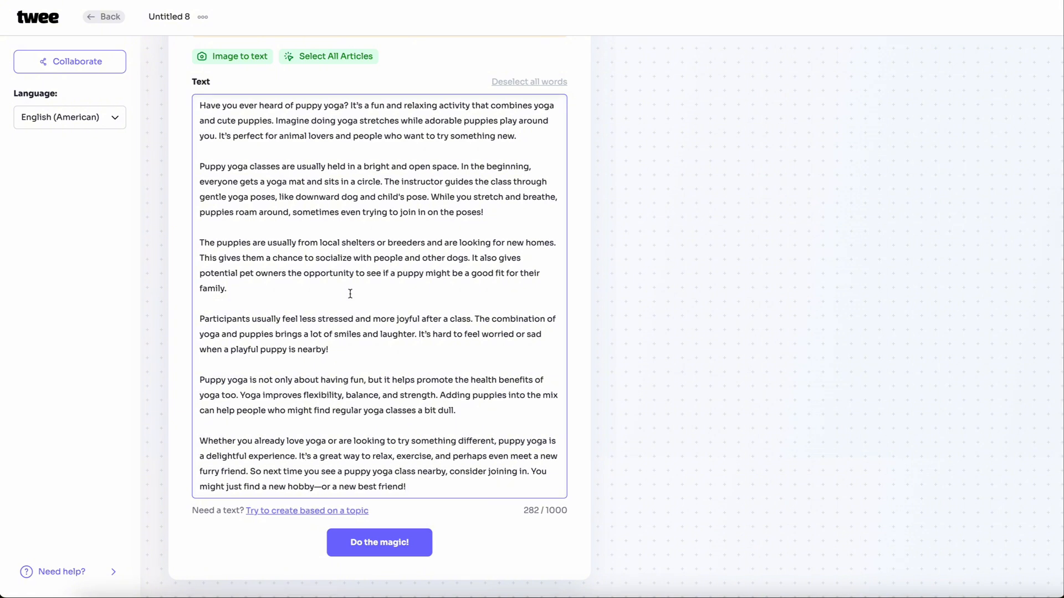
Step: Highlight relaxing, try something new, instructor and the remaining words through hobby as gaps
double_click(421, 105)
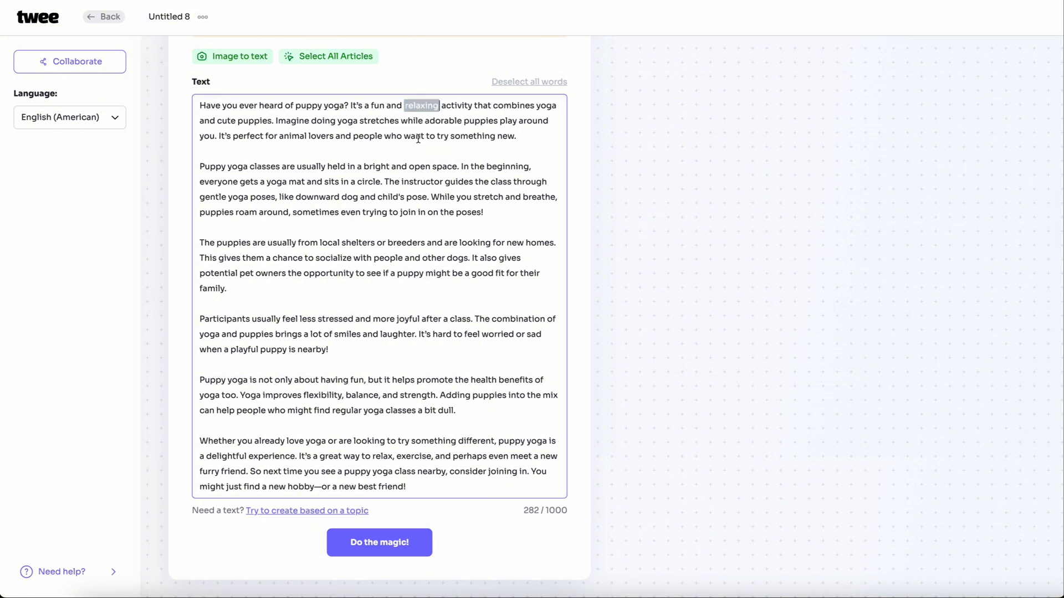
drag(437, 136, 517, 136)
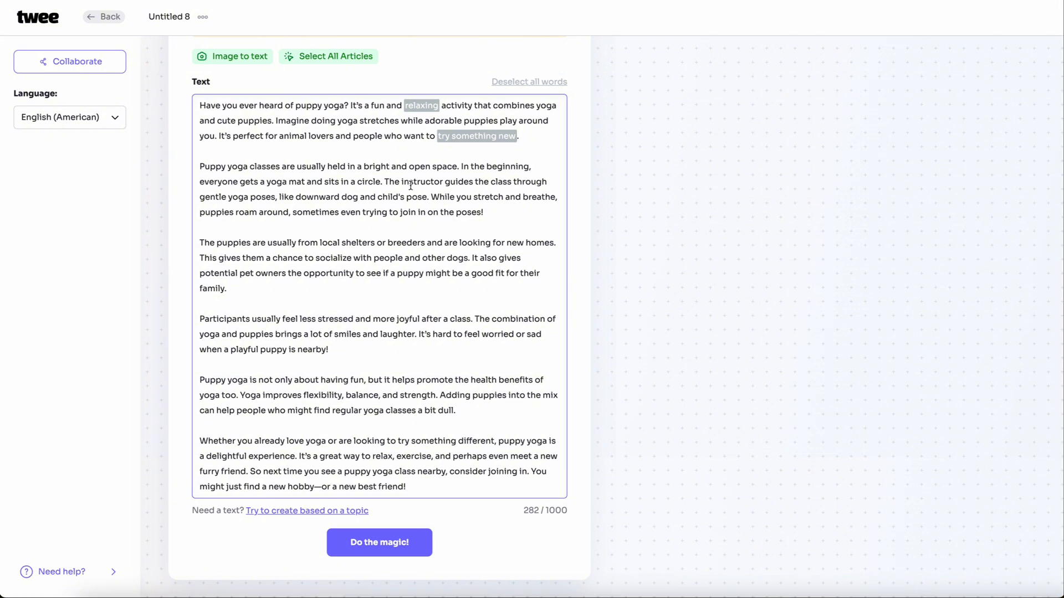
double_click(346, 242)
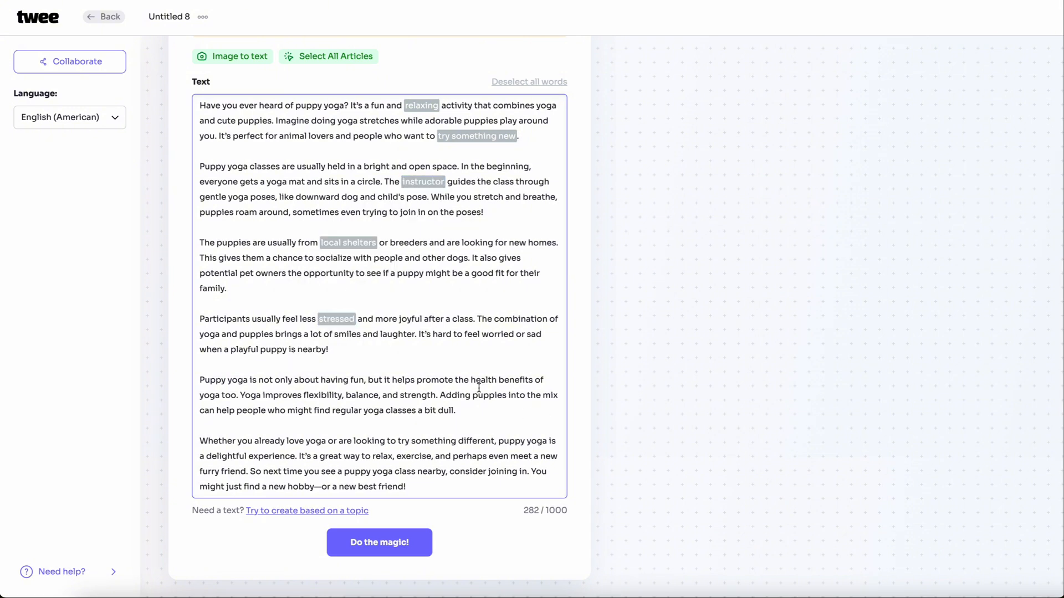
double_click(302, 486)
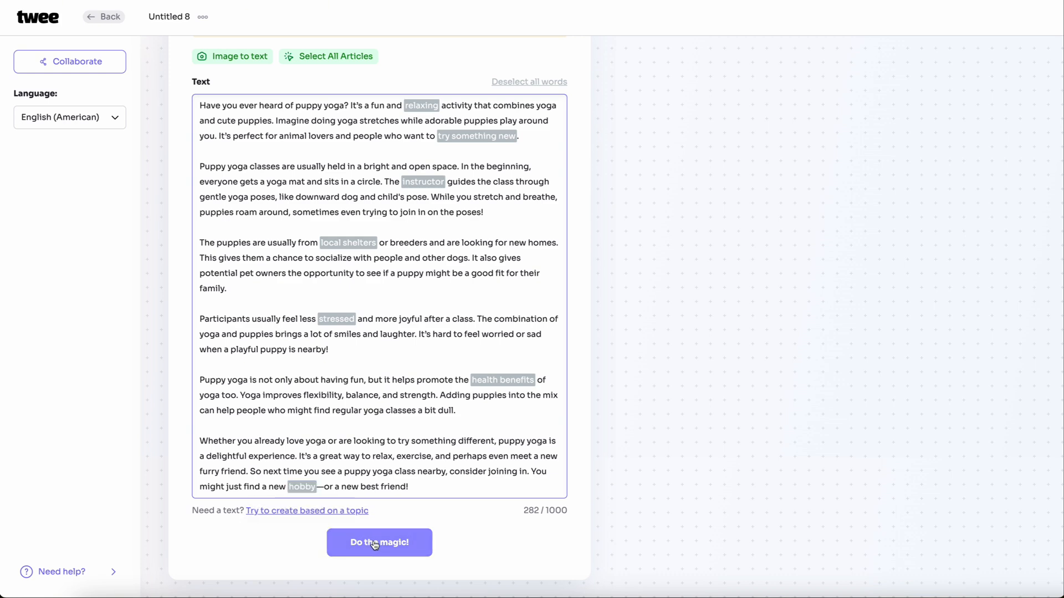
Step: Run "Do the magic!" and scroll to review the seven gaps and Correct Answers
click(379, 542)
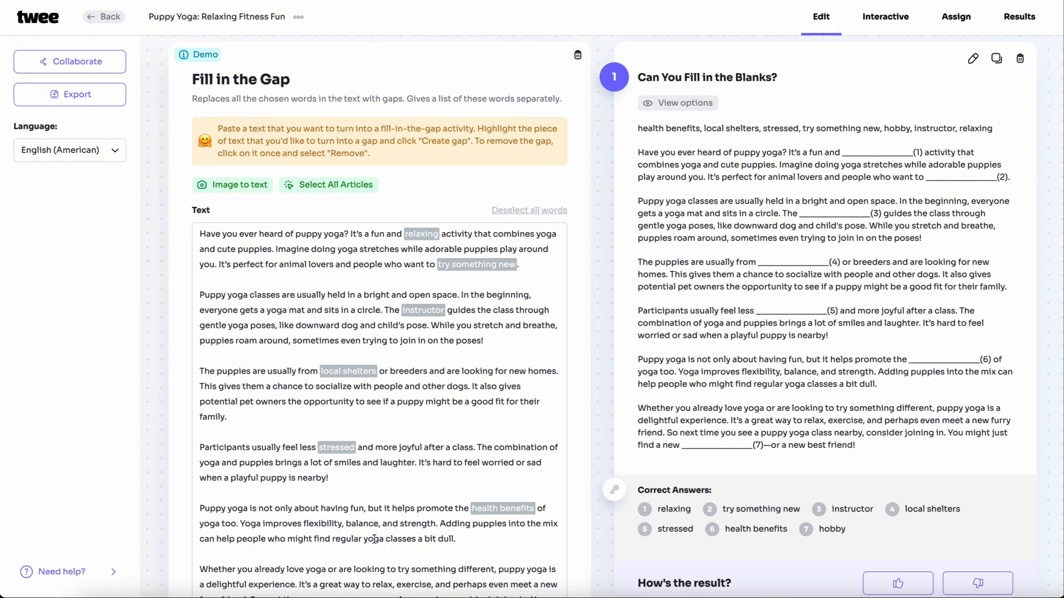
mouse_move(616, 218)
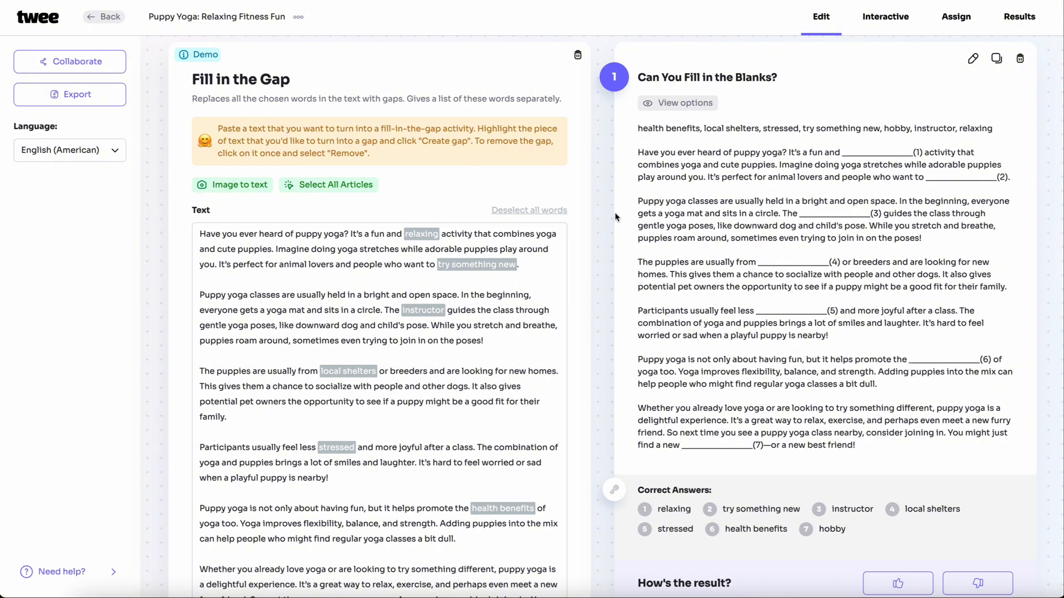
scroll(down, 3)
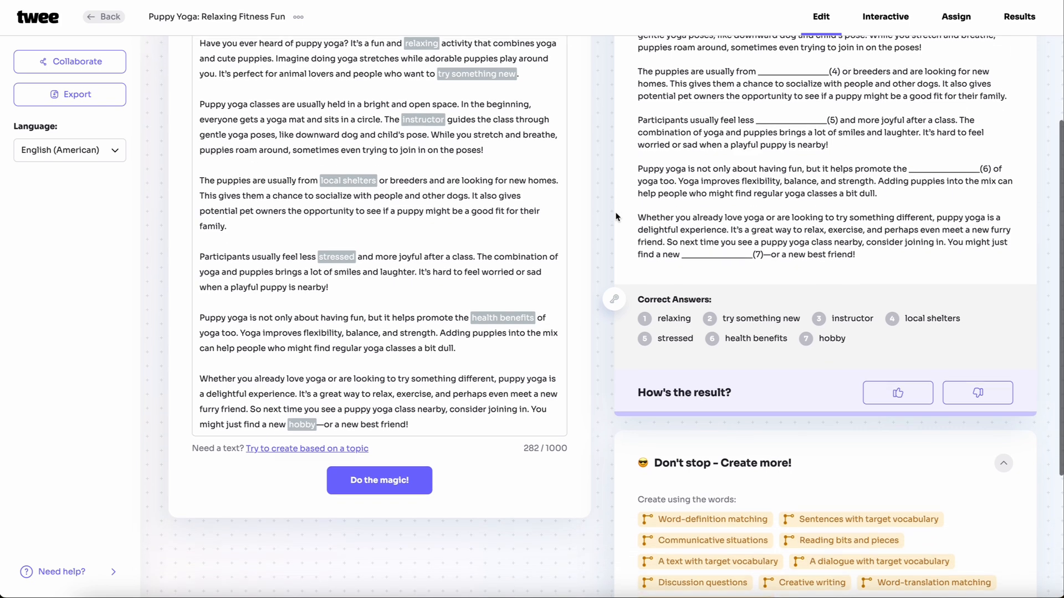